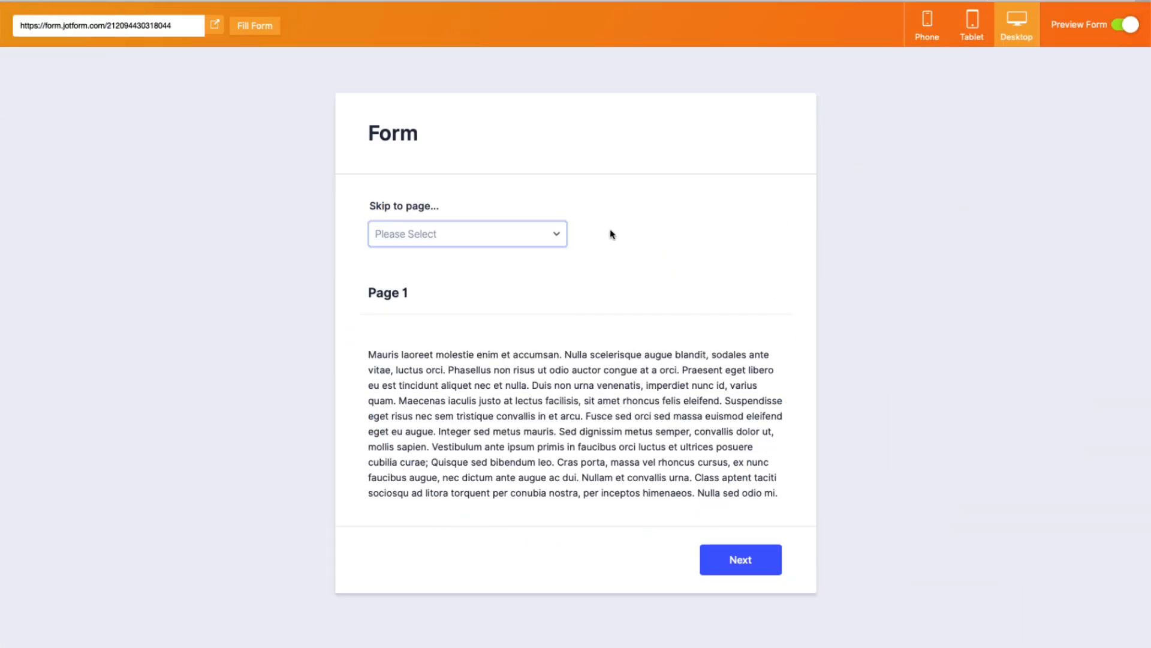
Step: Answer the Skip to page question with 4 and advance to the next form page
click(467, 234)
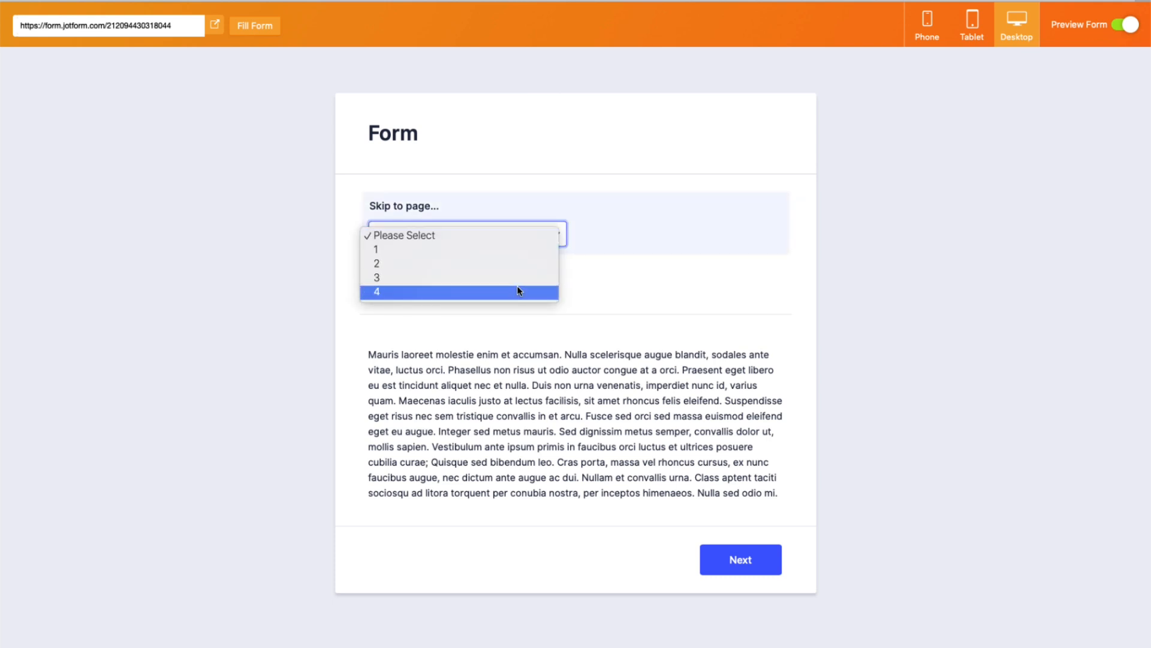
click(376, 291)
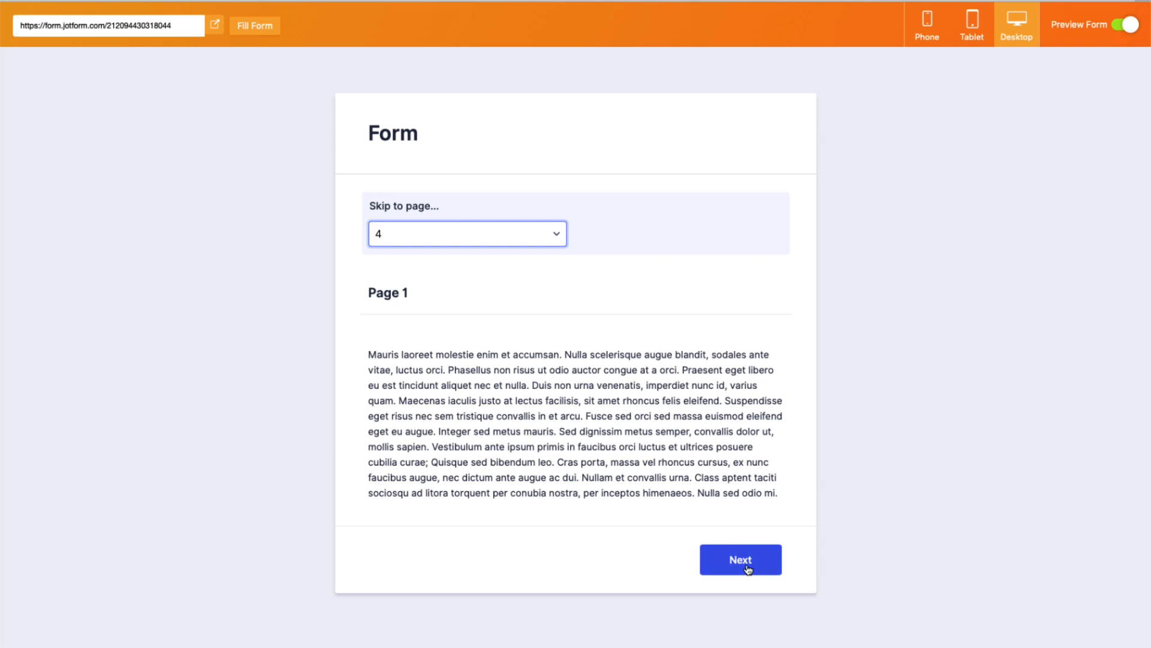
click(741, 558)
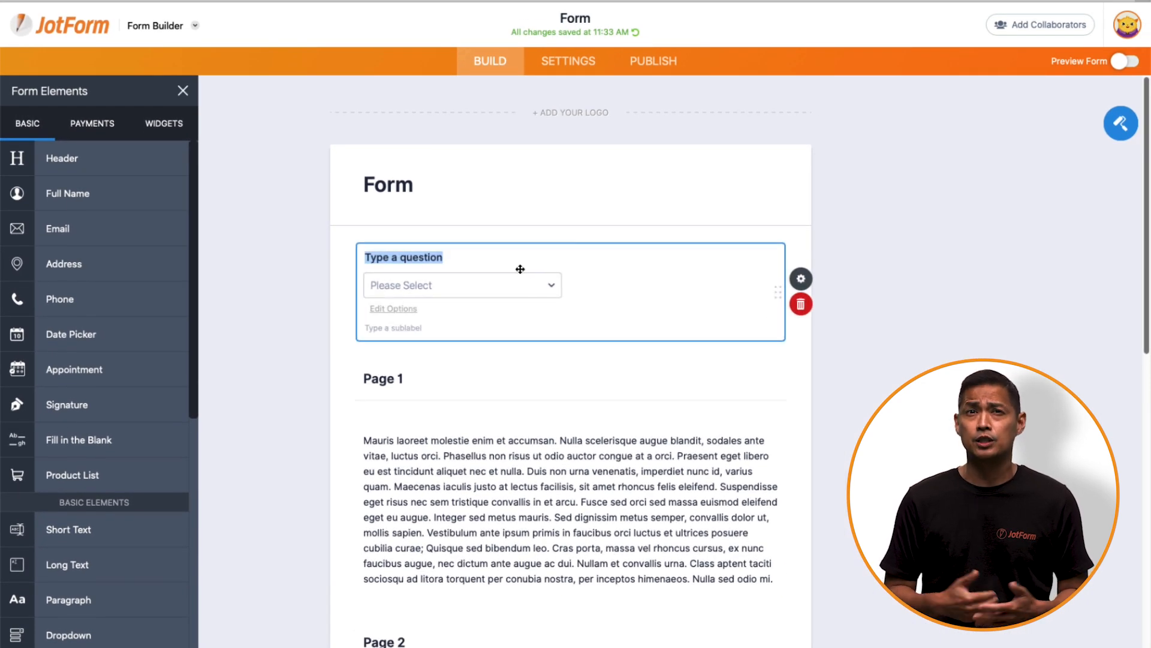
Step: Label the dropdown 'Skip to page...' and go to the Conditions settings for a new rule
click(394, 308)
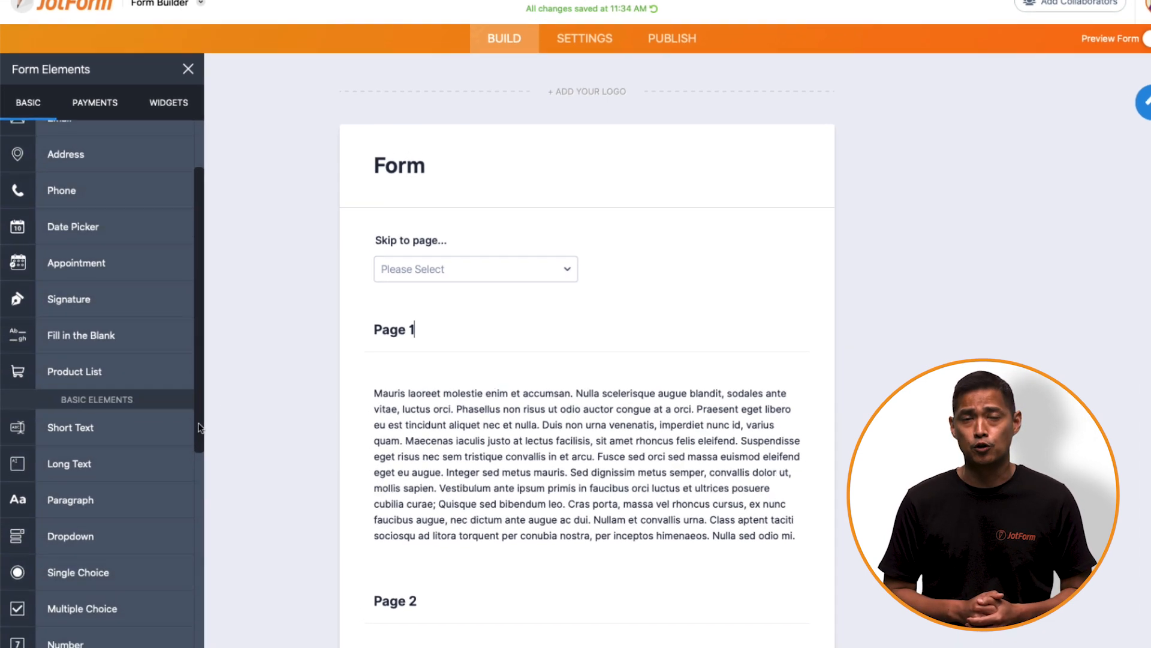
scroll(down, 3)
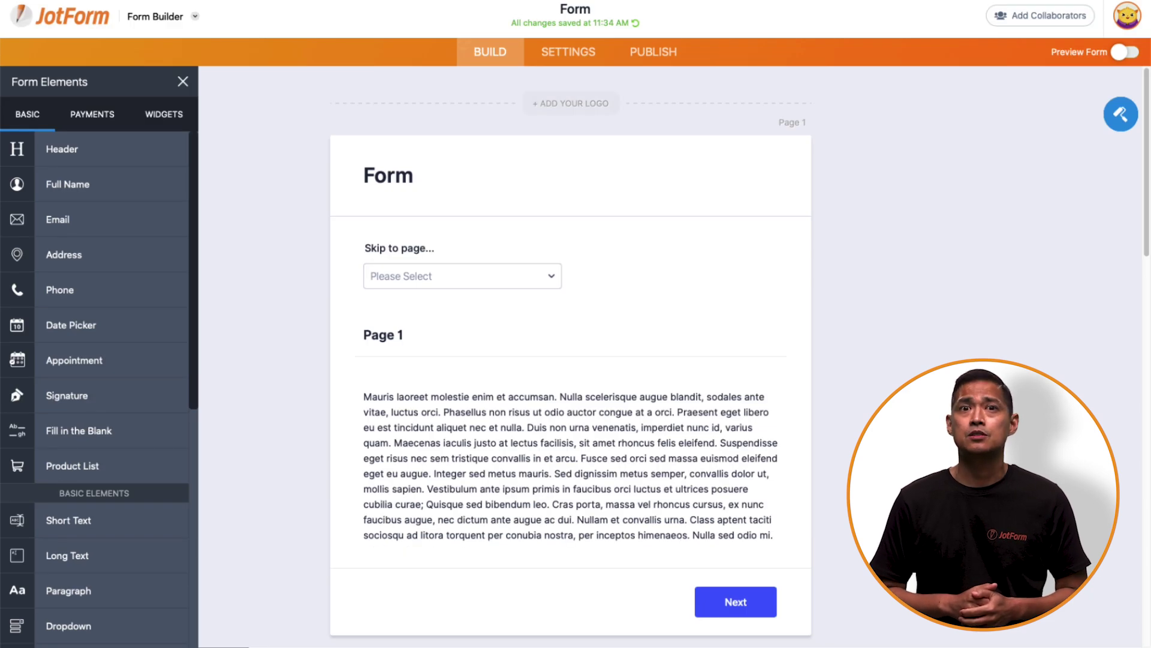
click(567, 52)
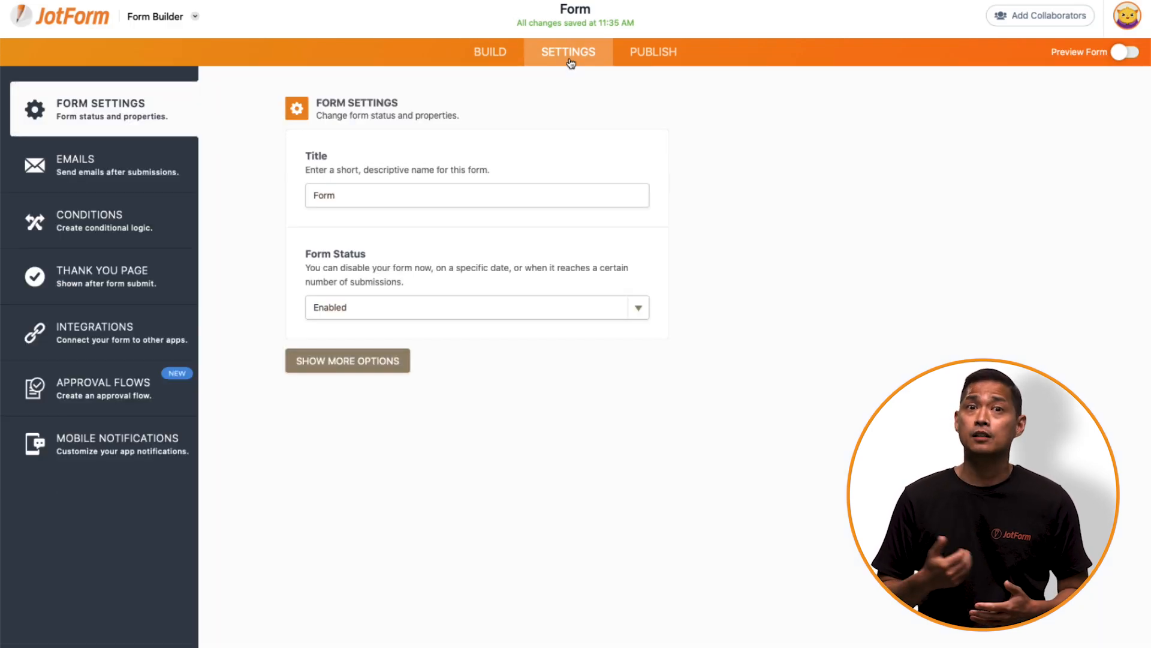
click(90, 221)
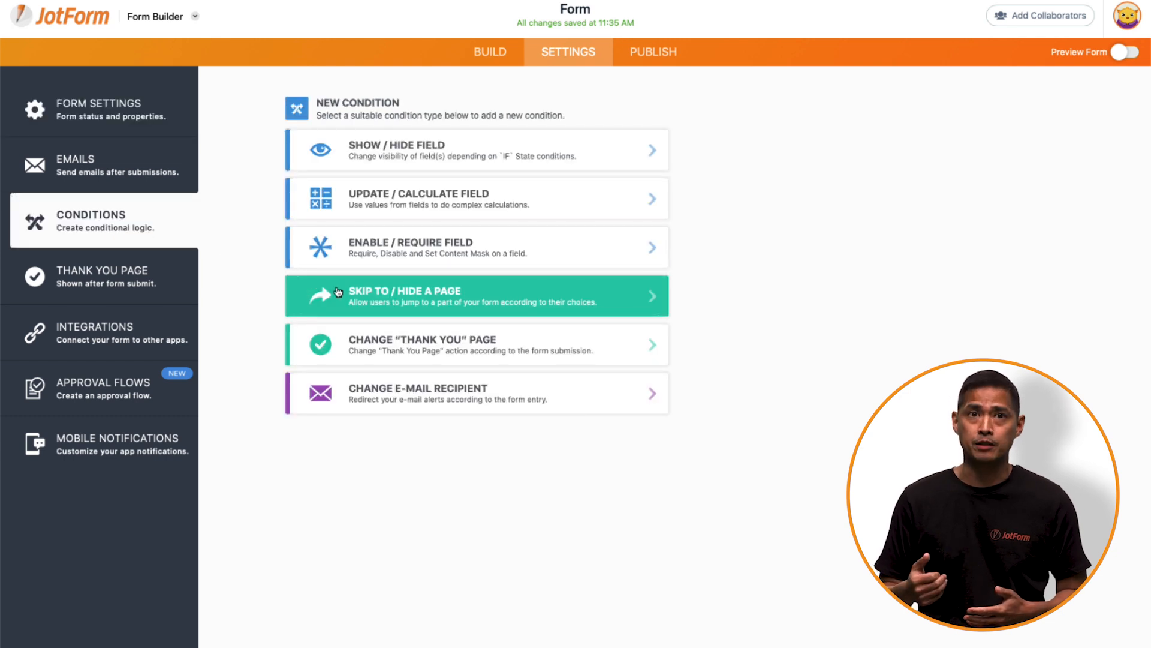
Step: Save a Skip To/Hide a Page condition: if Skip to page... equals 3, skip to Page 3
click(477, 295)
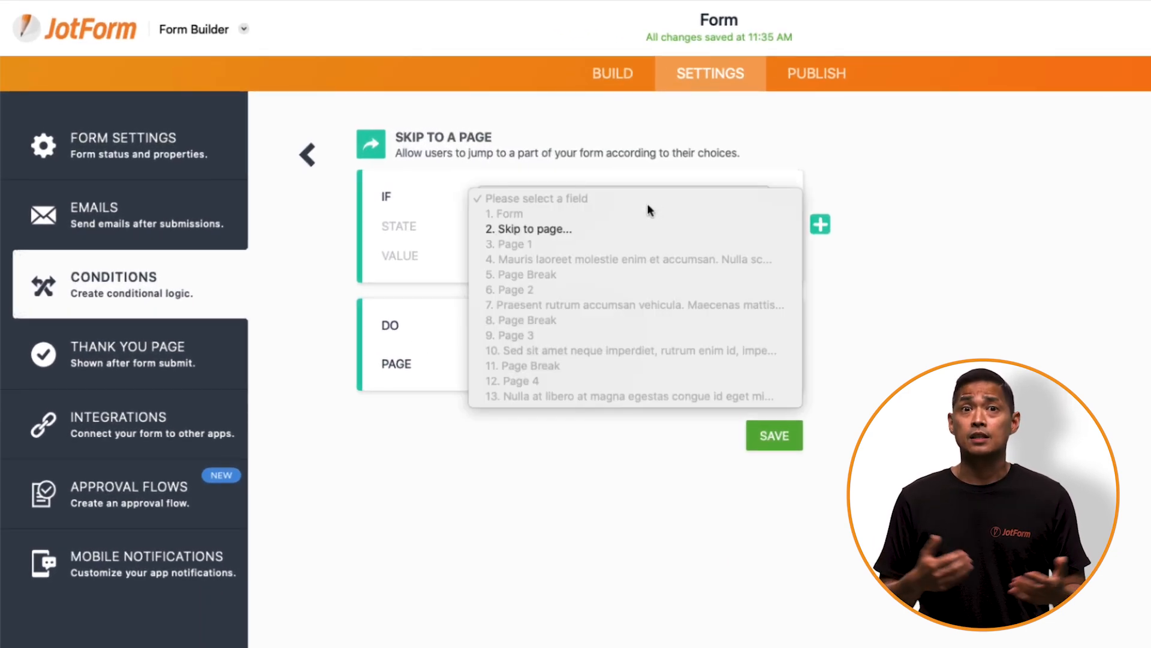
click(528, 229)
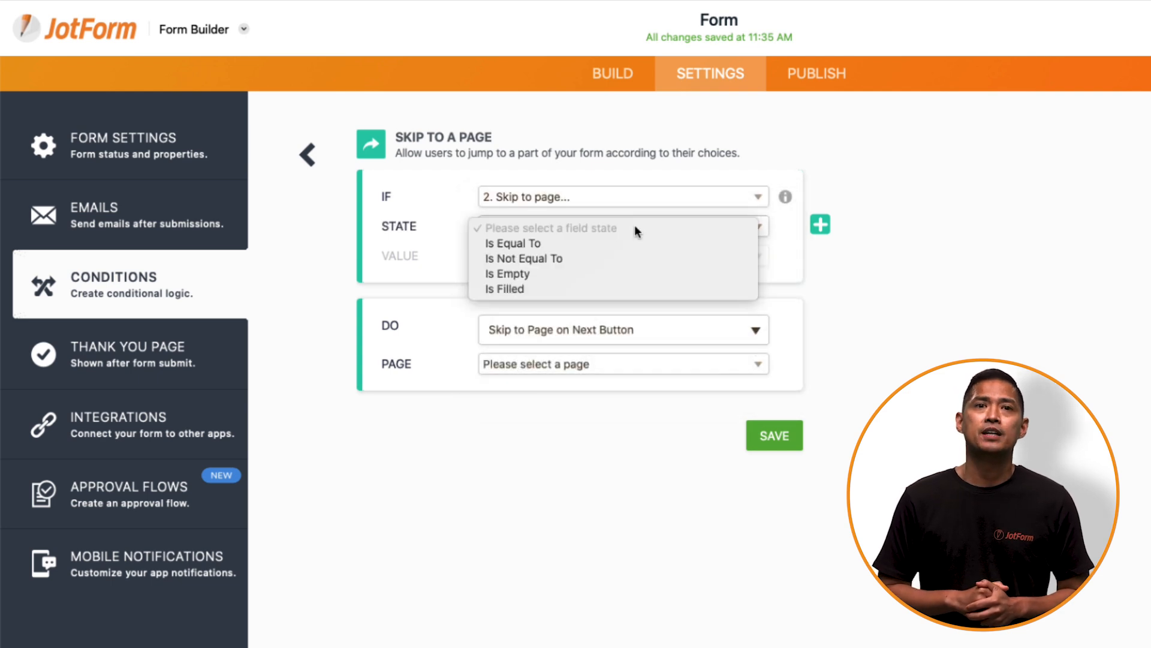
click(514, 243)
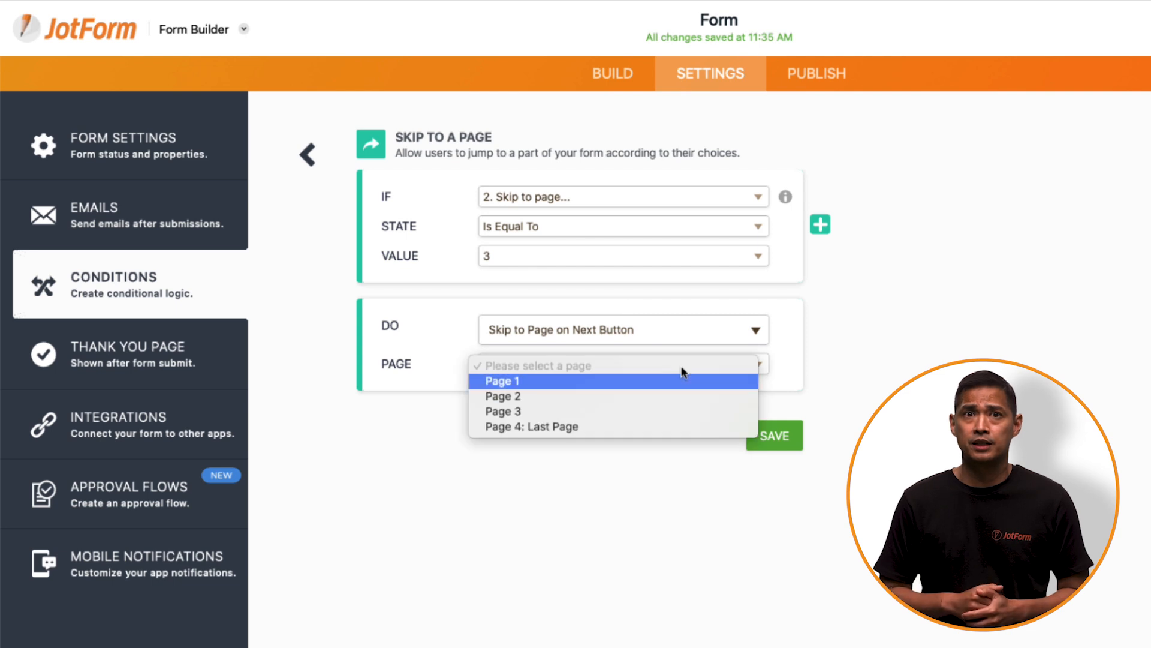
click(503, 411)
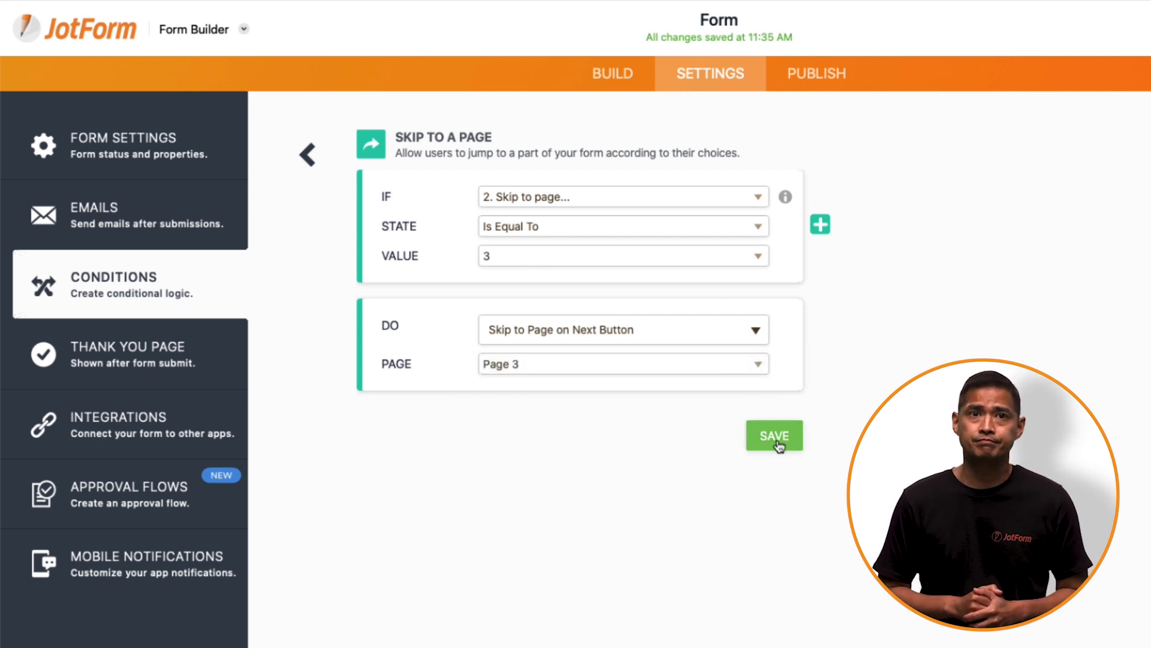
click(775, 436)
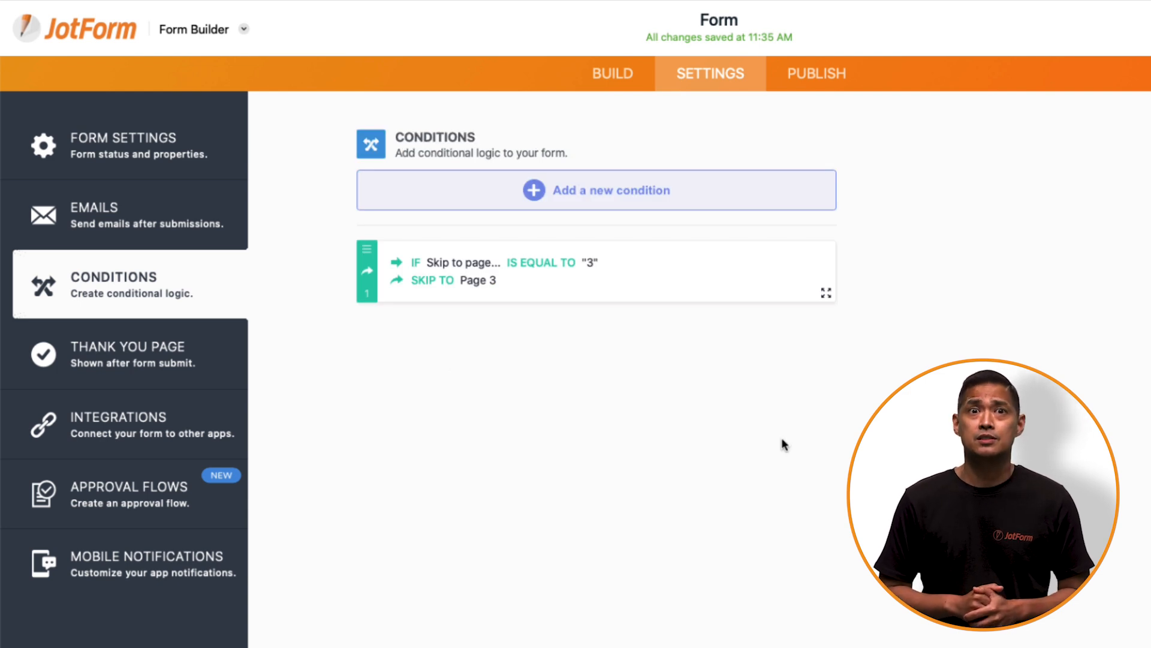